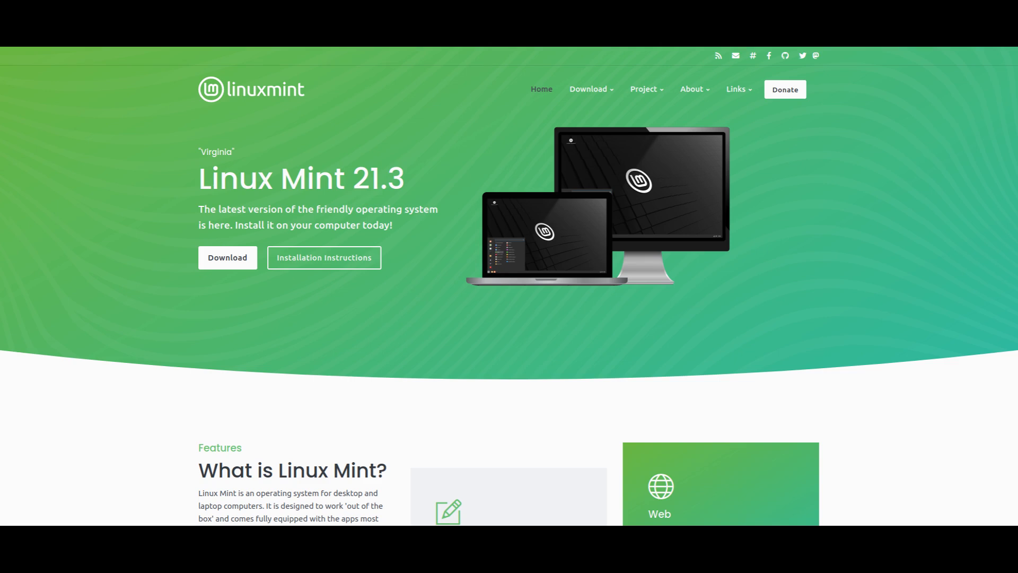
# Scroll past the Linux Mint 21.3 banner to the 'What is Linux Mint?' features overview.
pyautogui.scroll(-3)
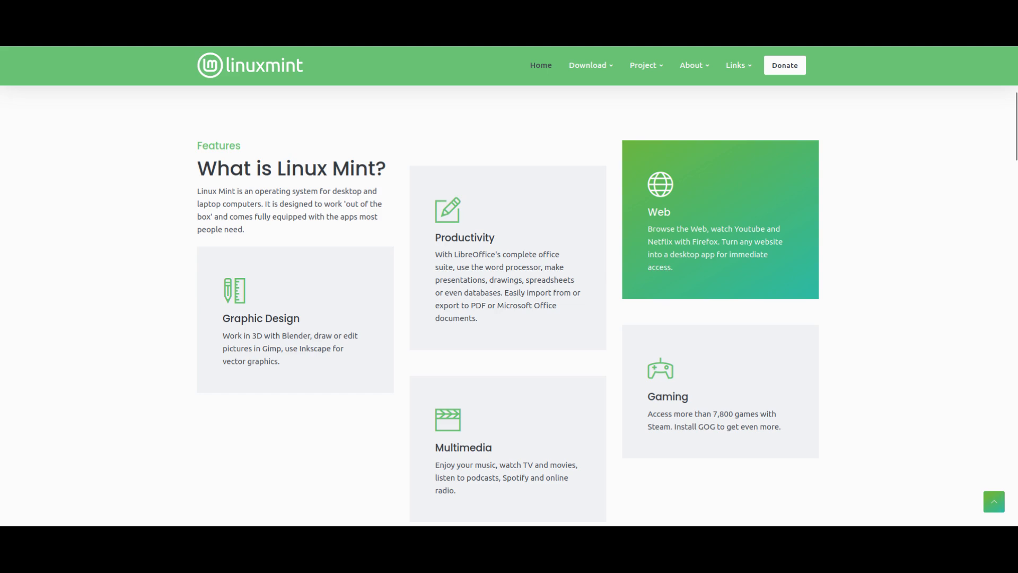
# Scroll through 'Why choose Linux Mint?', then show the Mint desktop's application menu with favorites and system tools.
pyautogui.scroll(-3)
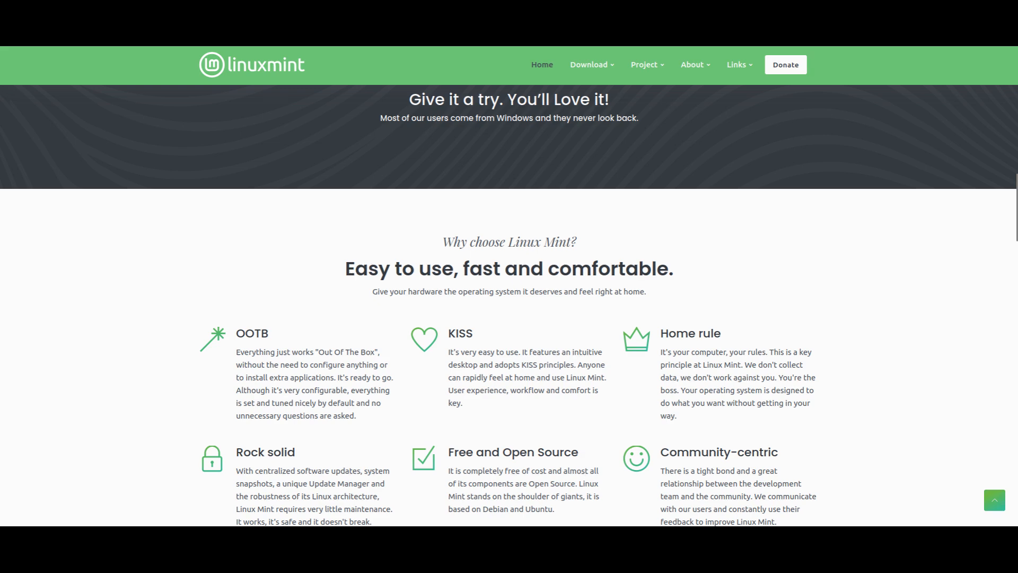
pyautogui.click(8, 564)
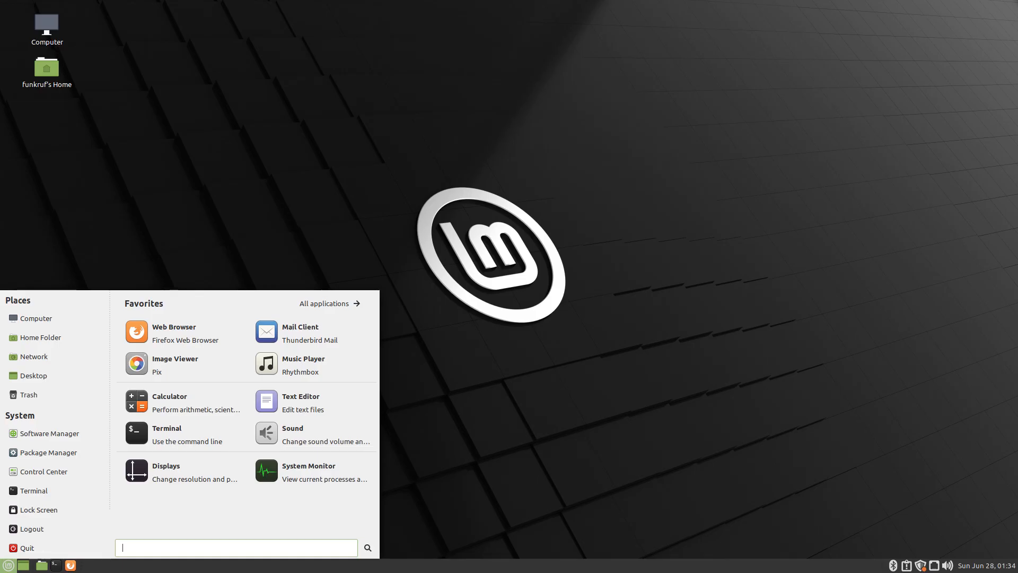